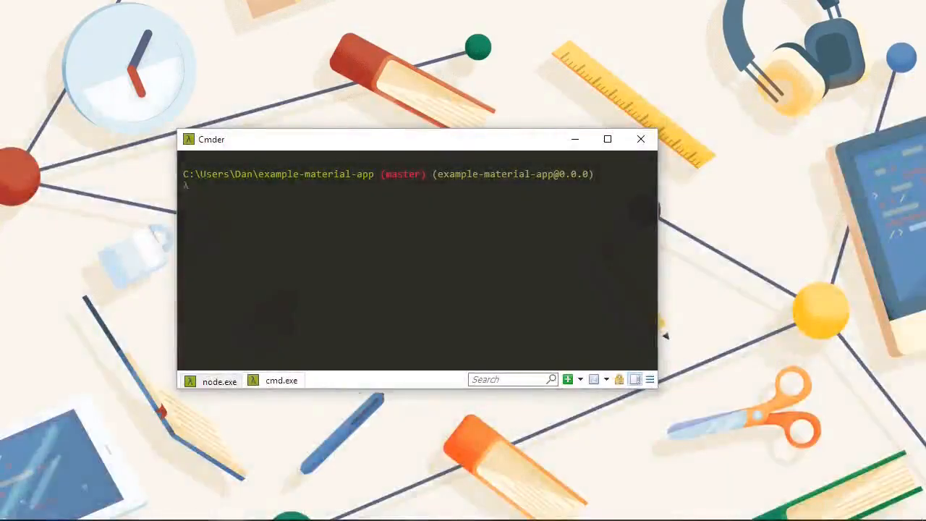
type("ng generate @")
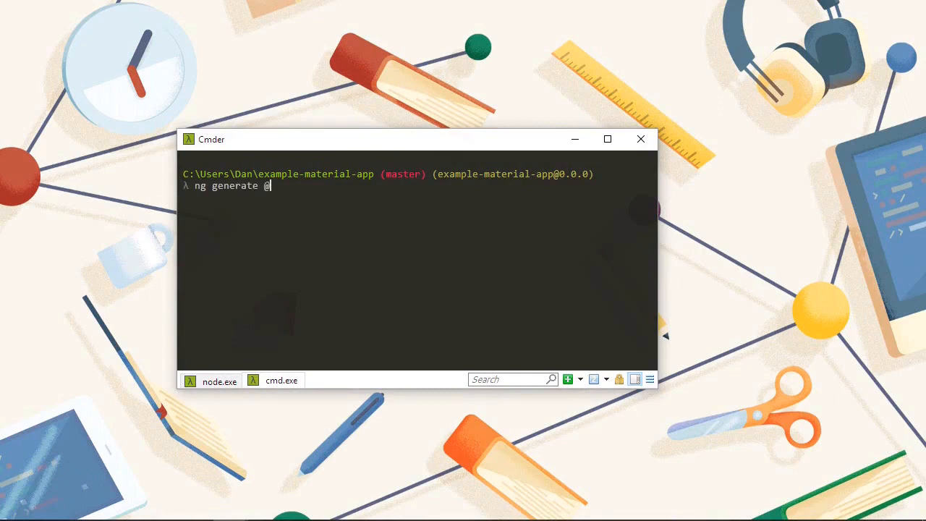
type("angular/material")
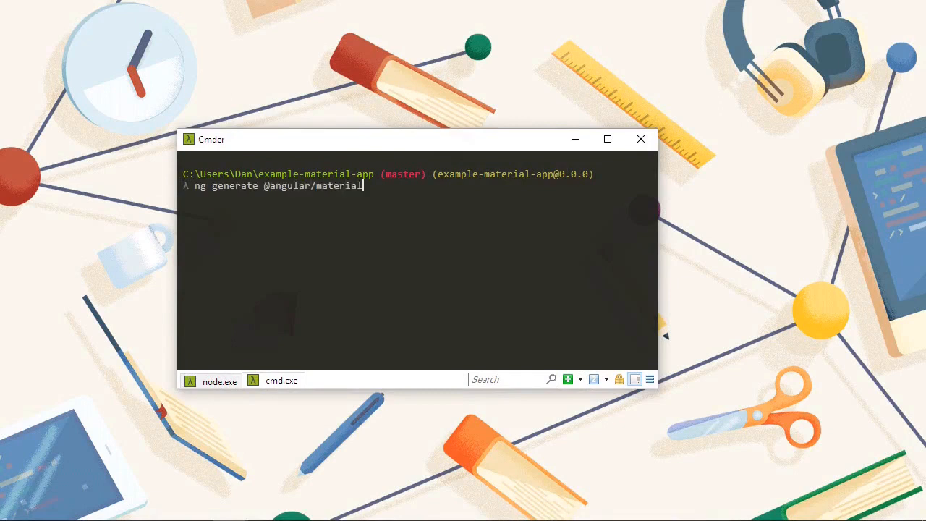
type(":material-dashb")
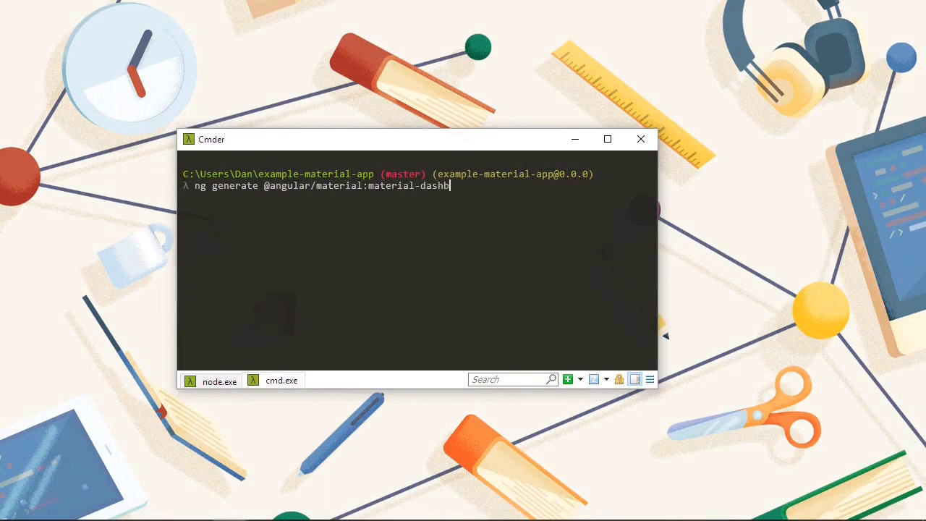
type("oard --name=")
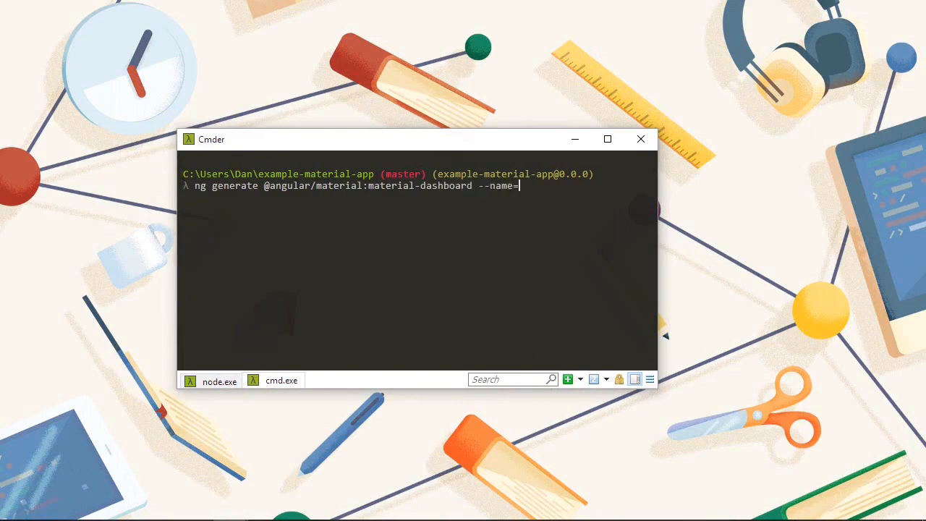
type("dashboard")
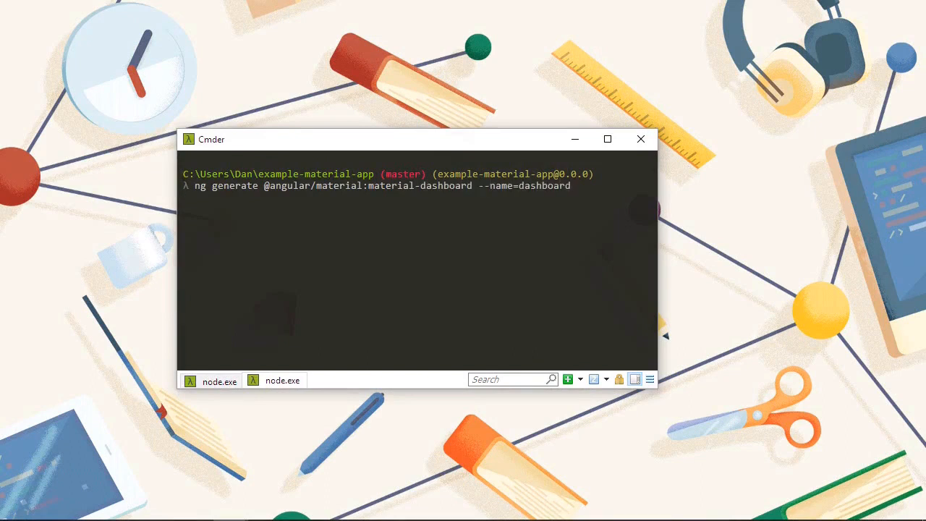
key("Return")
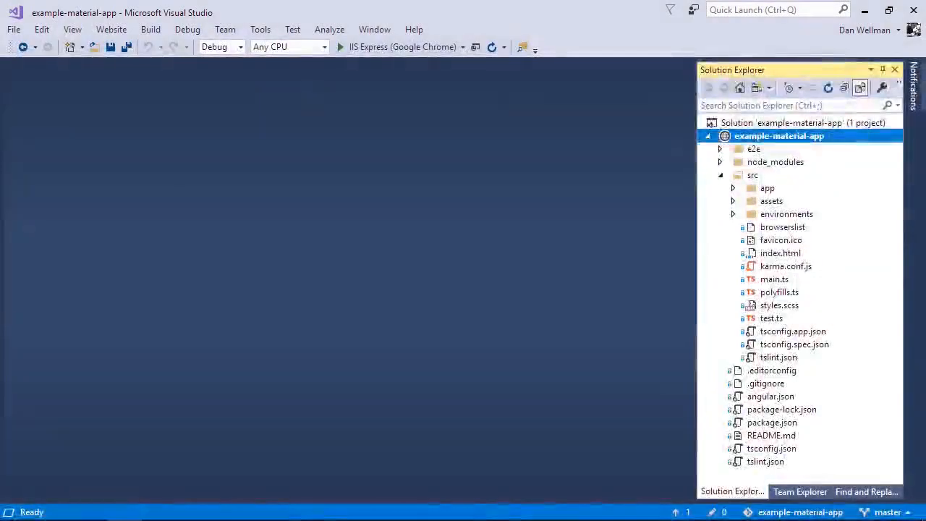
- Expand app > dashboard in Solution Explorer and open dashboard.component.ts
left_click(732, 187)
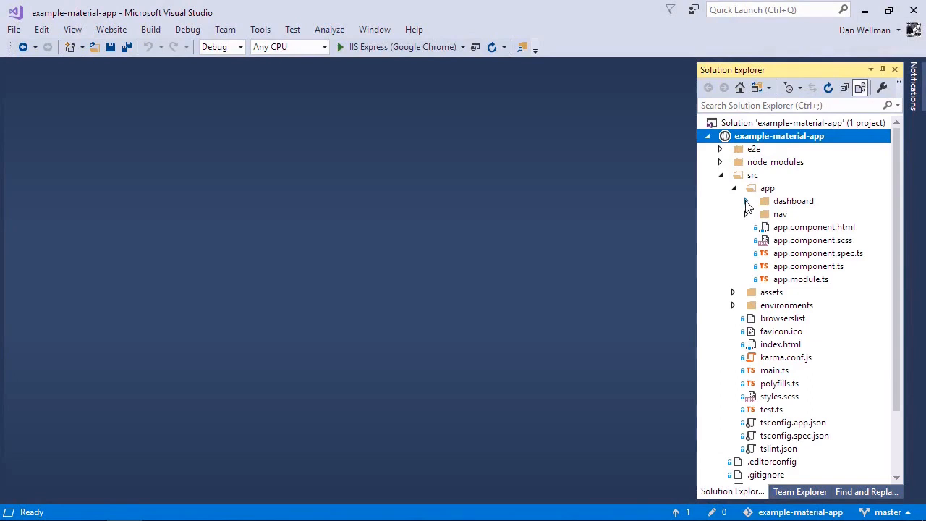
left_click(746, 200)
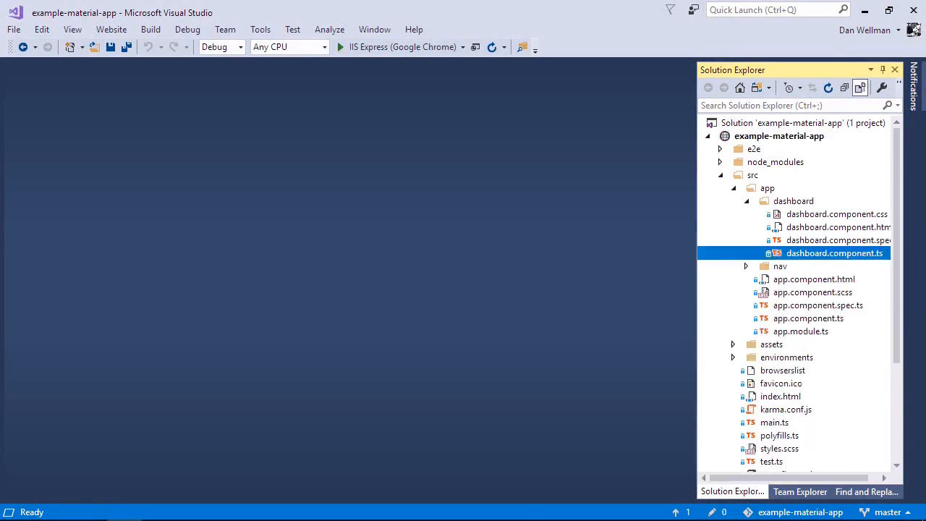
double_click(834, 252)
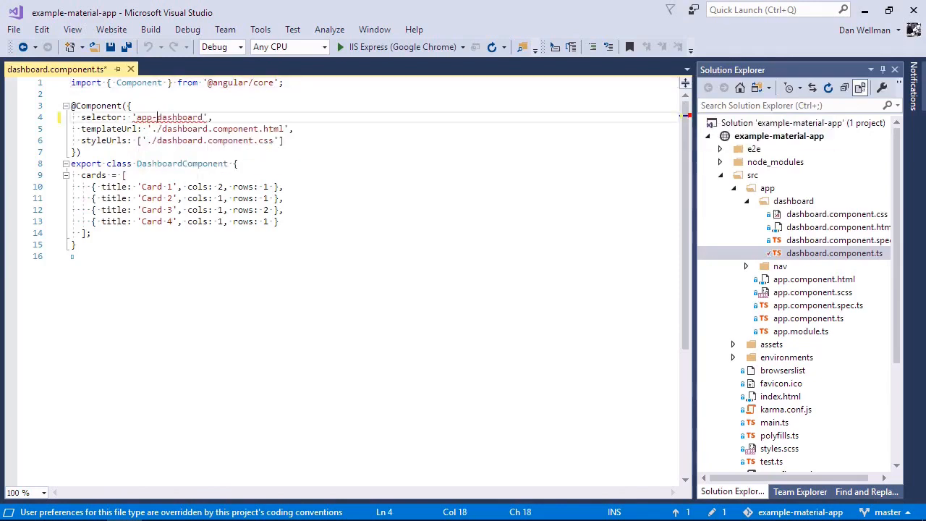
- Save dashboard.component.ts with Ctrl+S
key("ctrl+s")
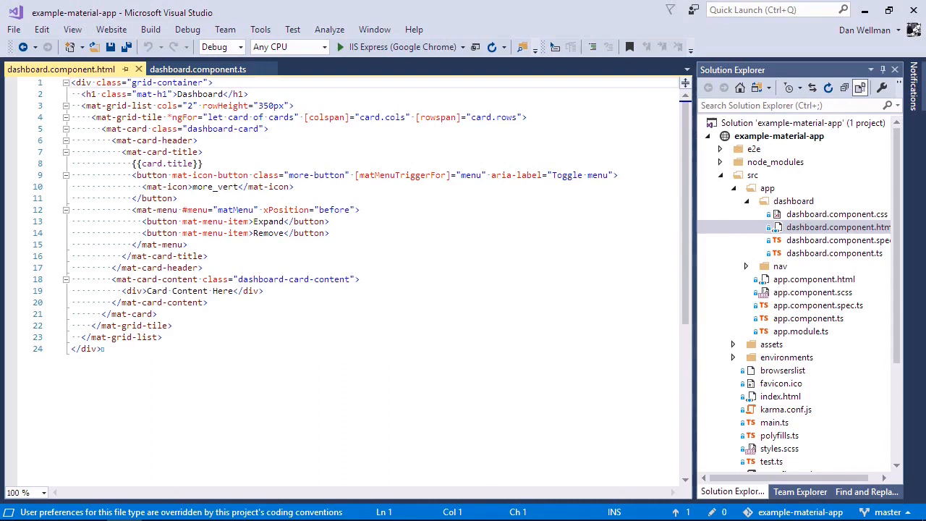
- Compare the dashboard template with the TypeScript card list, then open dashboard.component.css
left_click(196, 69)
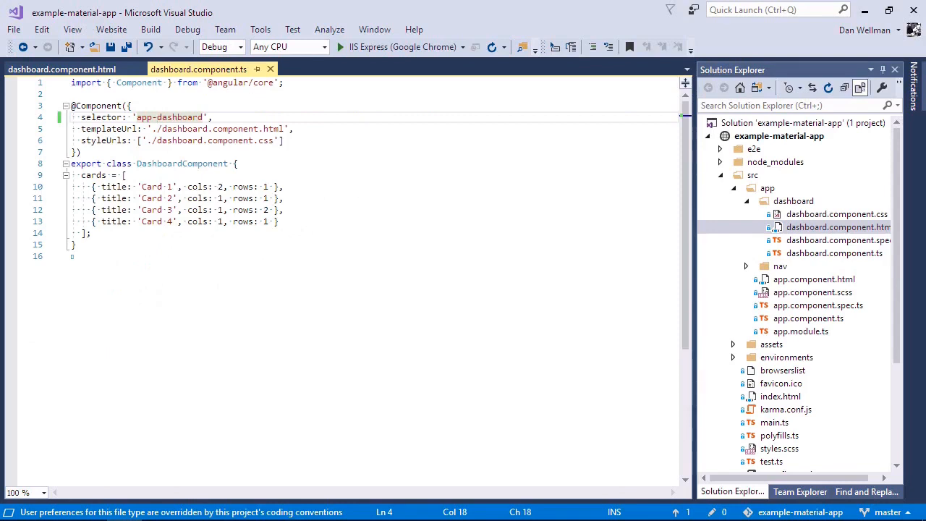
left_click(61, 69)
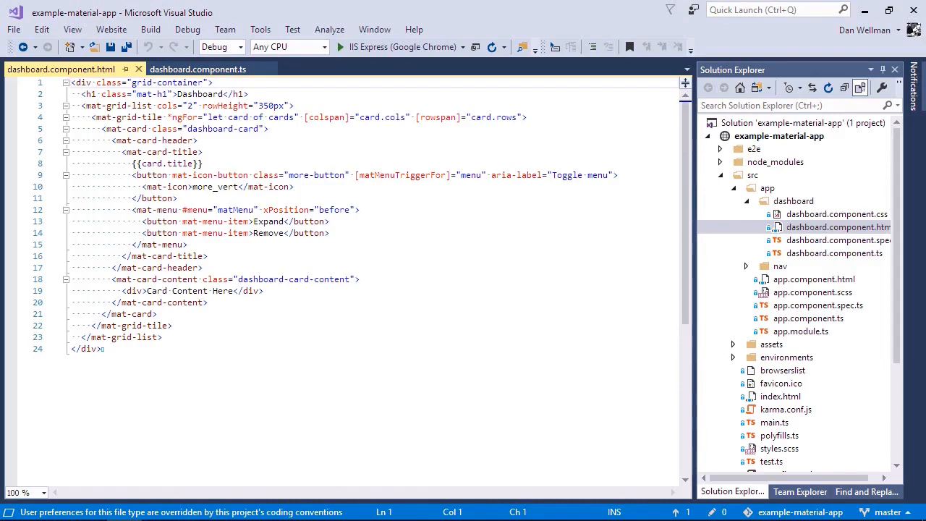
left_click(197, 68)
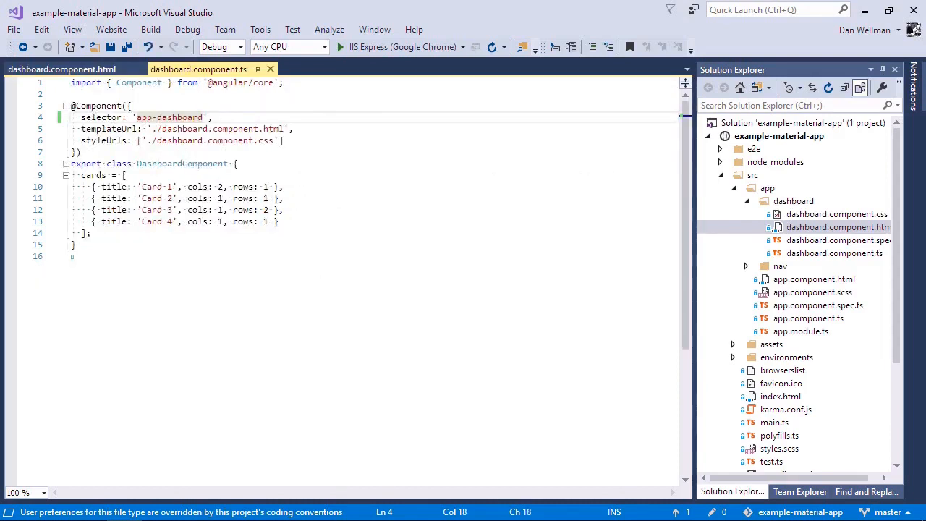
double_click(157, 186)
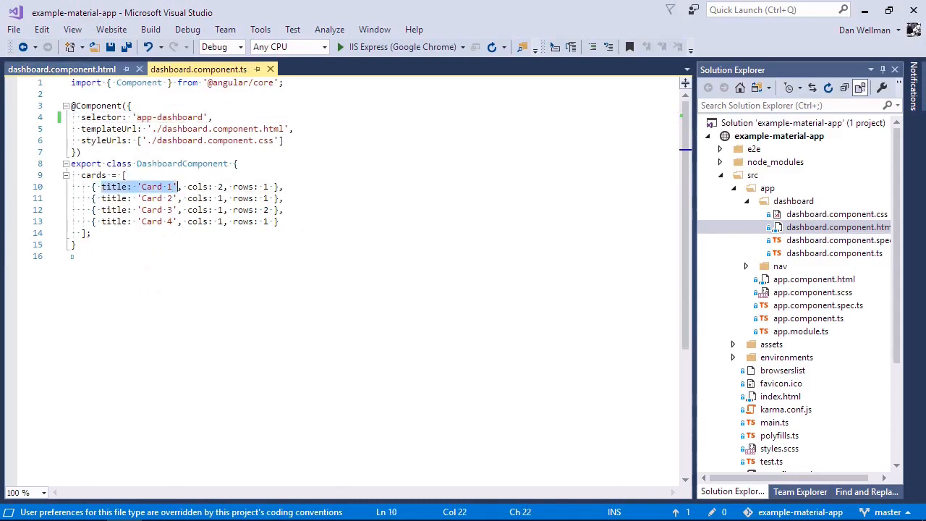
left_click(61, 69)
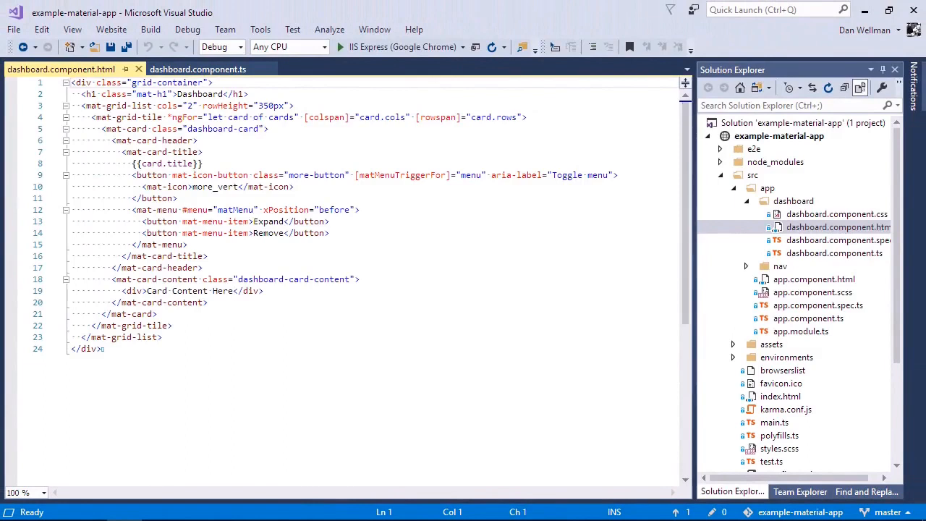
left_click(836, 213)
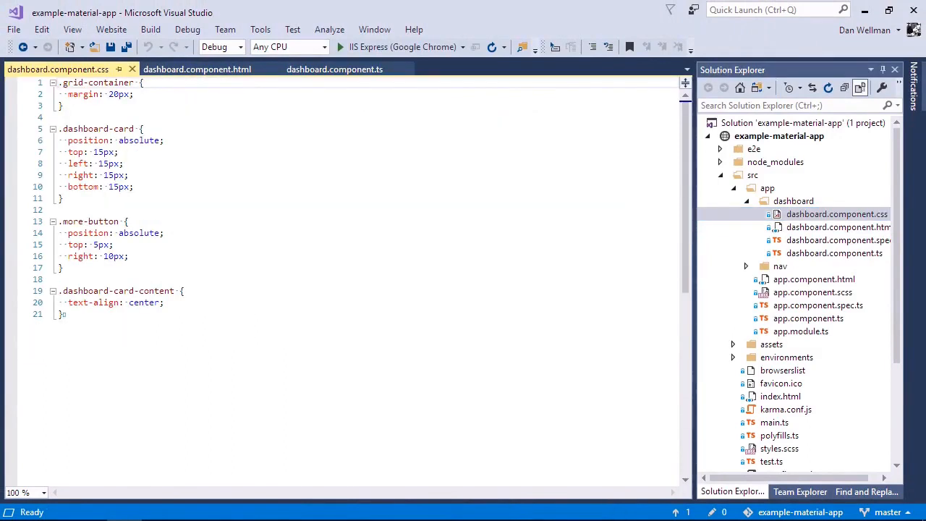
- Open dashboard.component.spec.ts, then nav.component.html
left_click(837, 239)
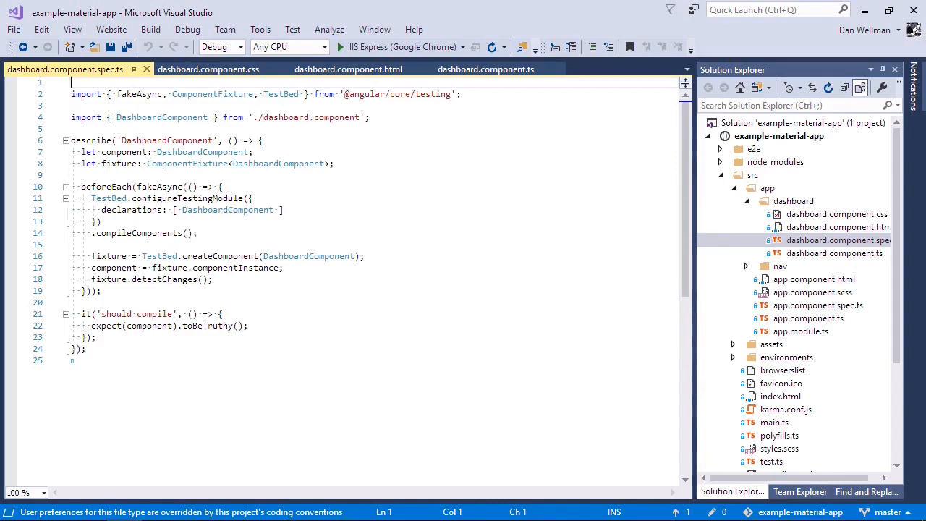
left_click(826, 293)
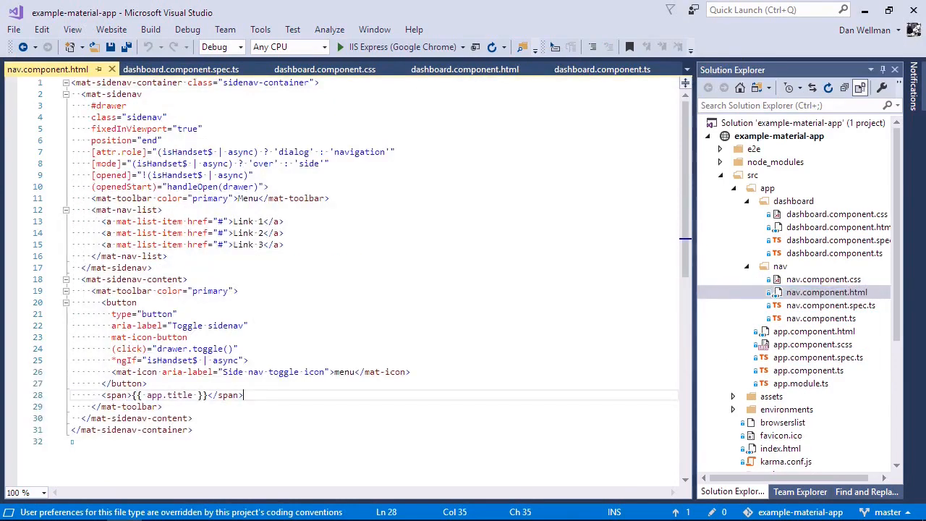
- Insert <app-dashboard></app-dashboard> on a new line after </mat-toolbar> in nav.component.html
left_click(142, 406)
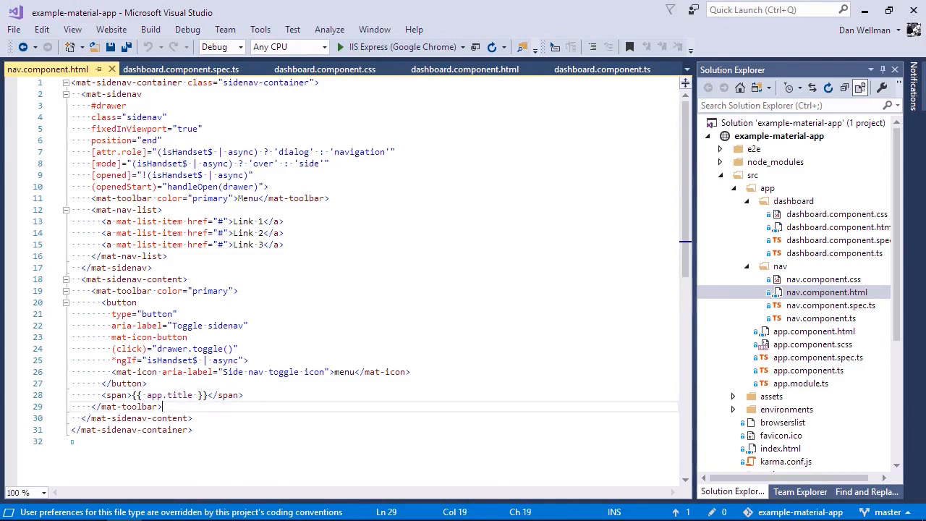
key("enter")
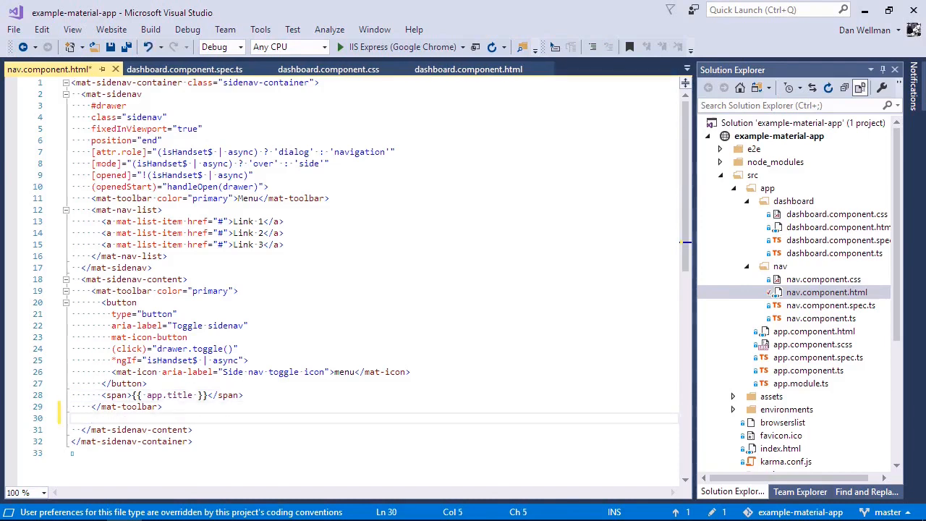
type("<app-dashboard></app-dashboard>")
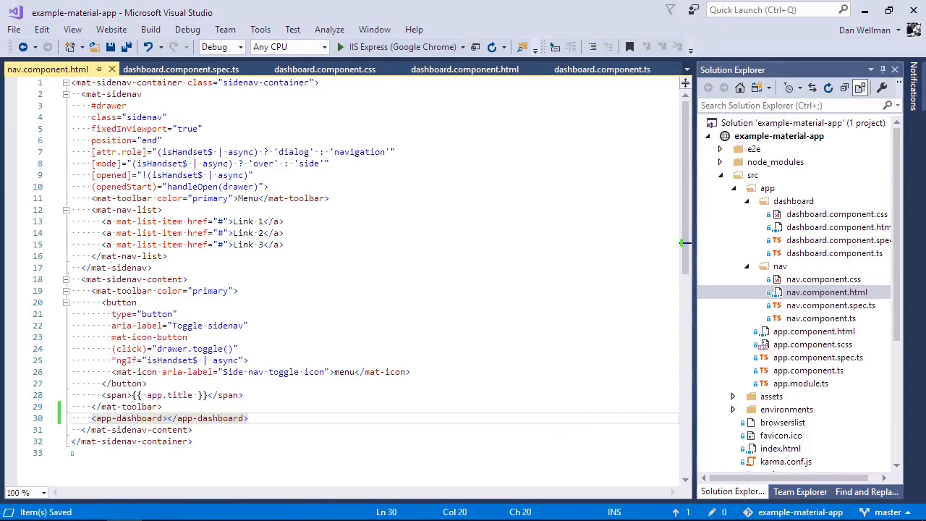
left_click(339, 47)
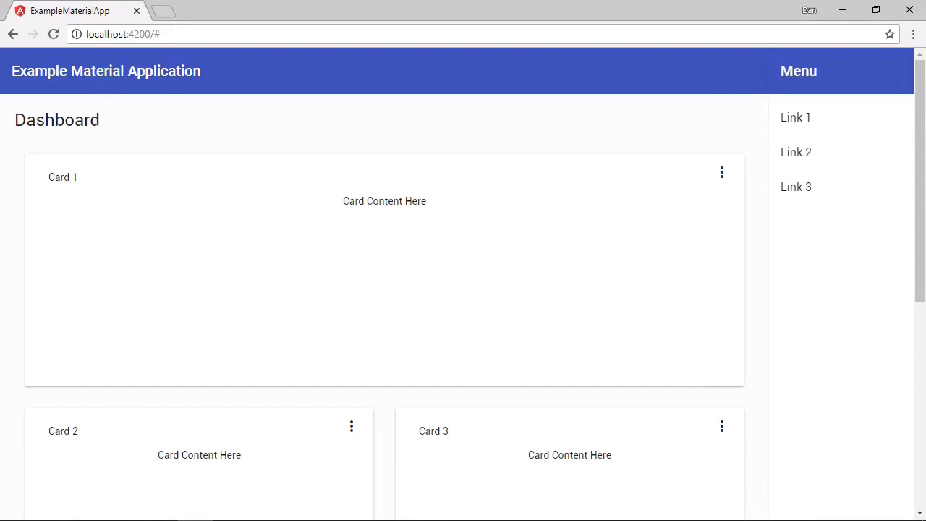
scroll("down", 3)
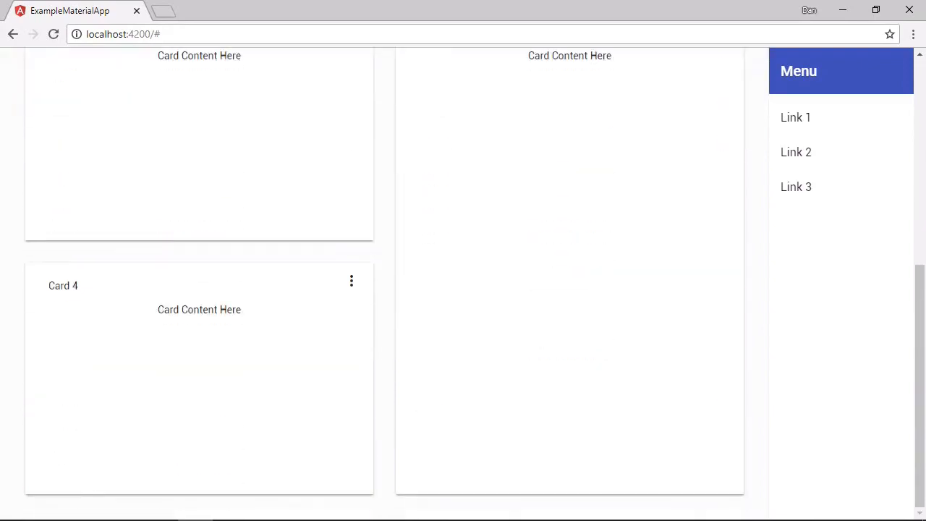
scroll("up", 3)
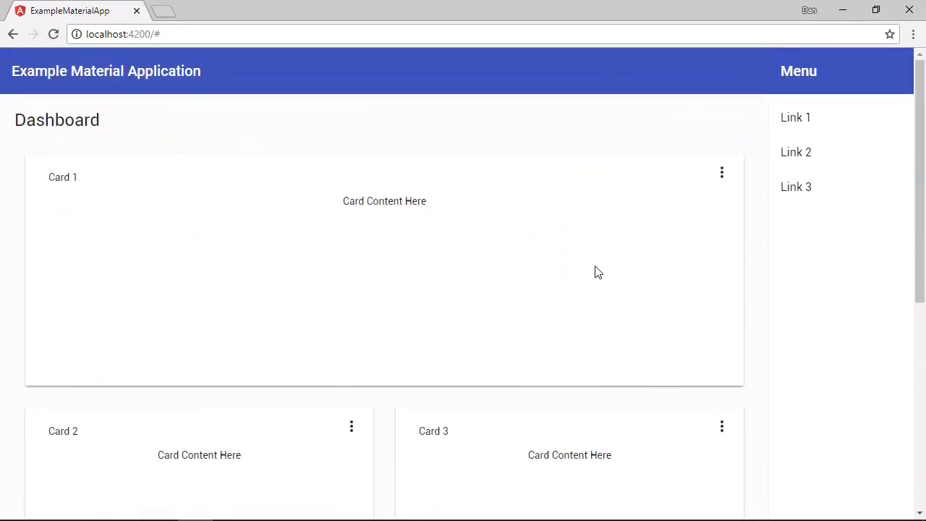
scroll("down", 3)
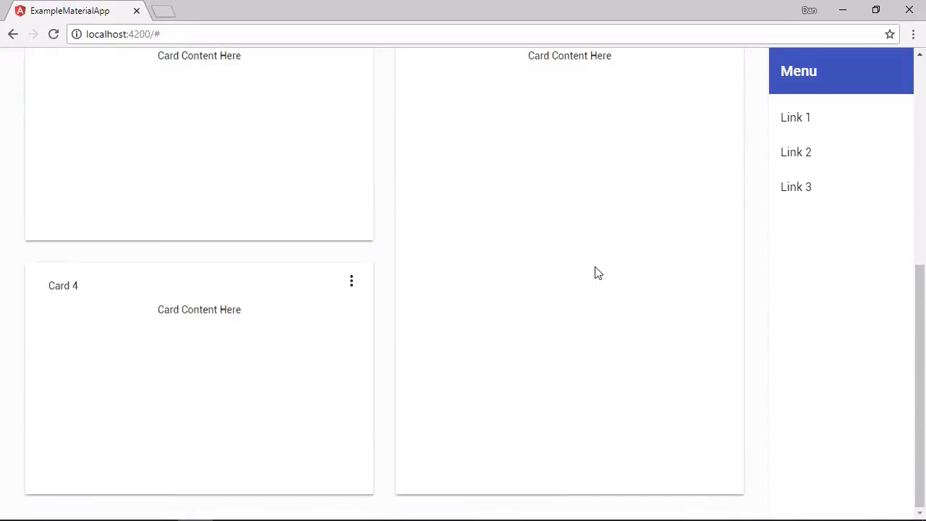
scroll("up", 3)
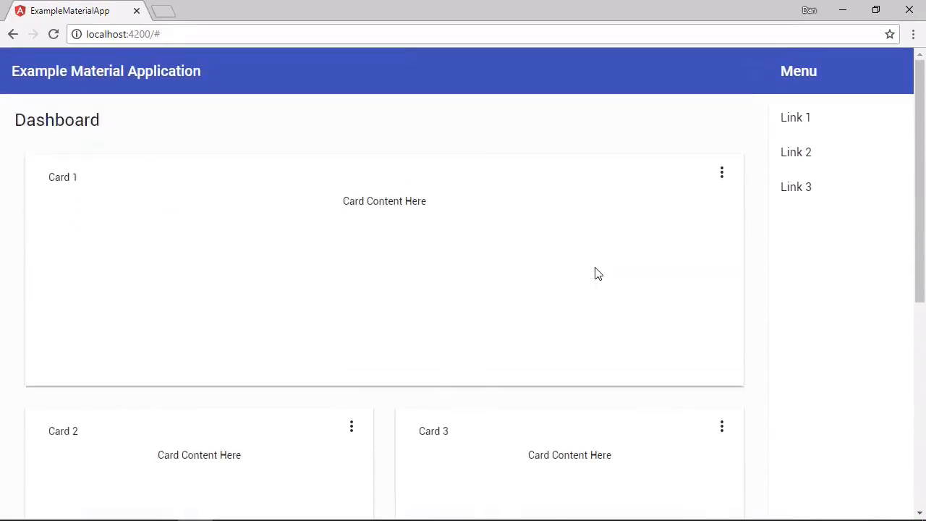
mouse_move(445, 278)
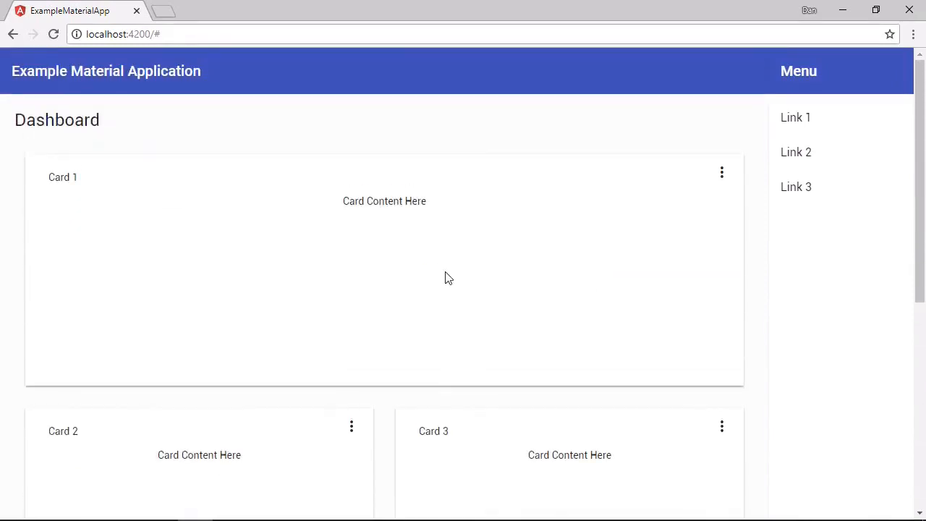
mouse_move(721, 176)
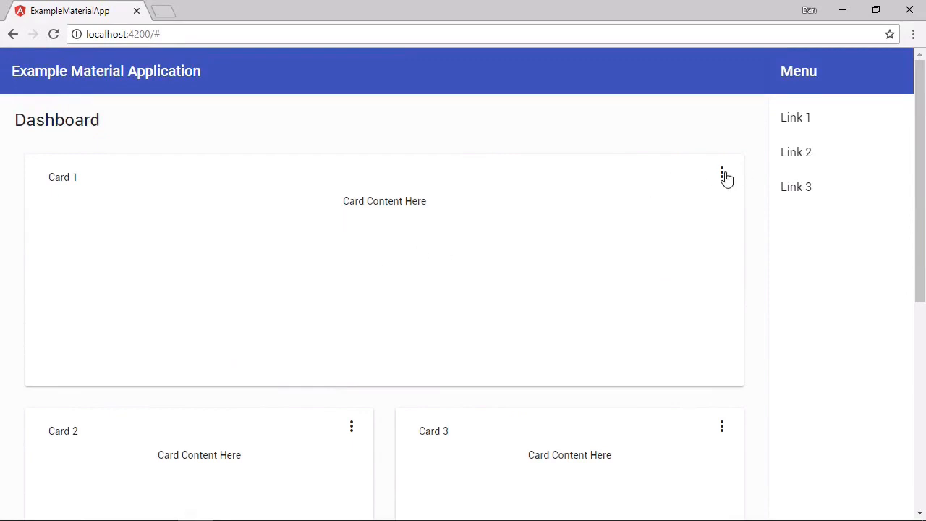
left_click(721, 175)
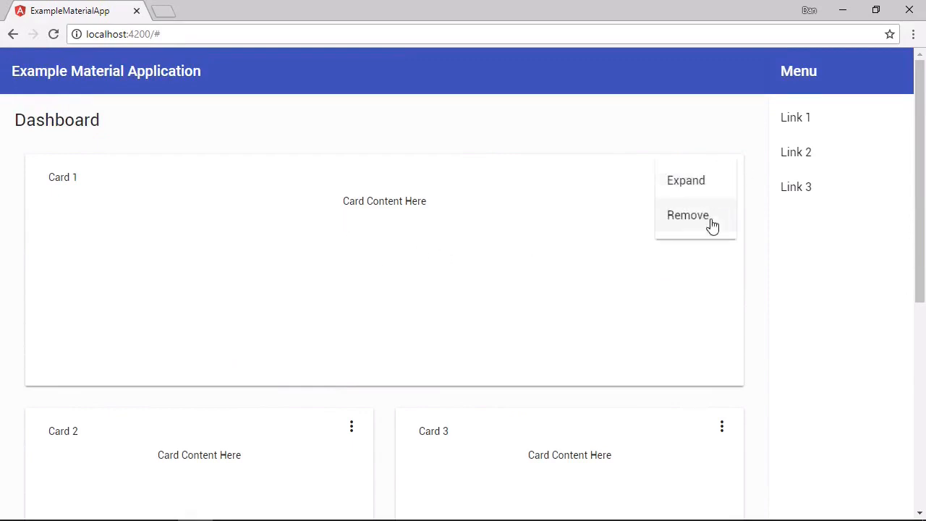
mouse_move(685, 180)
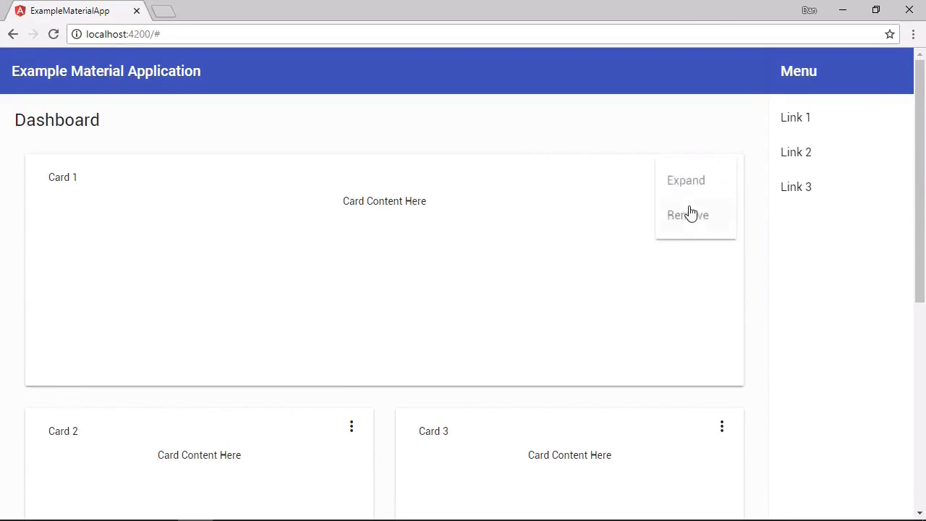
mouse_move(686, 180)
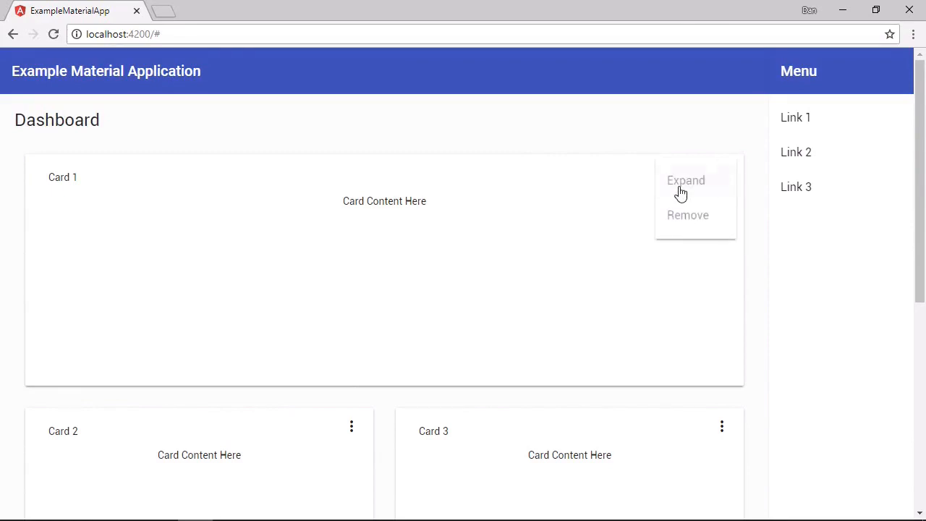
left_click(498, 228)
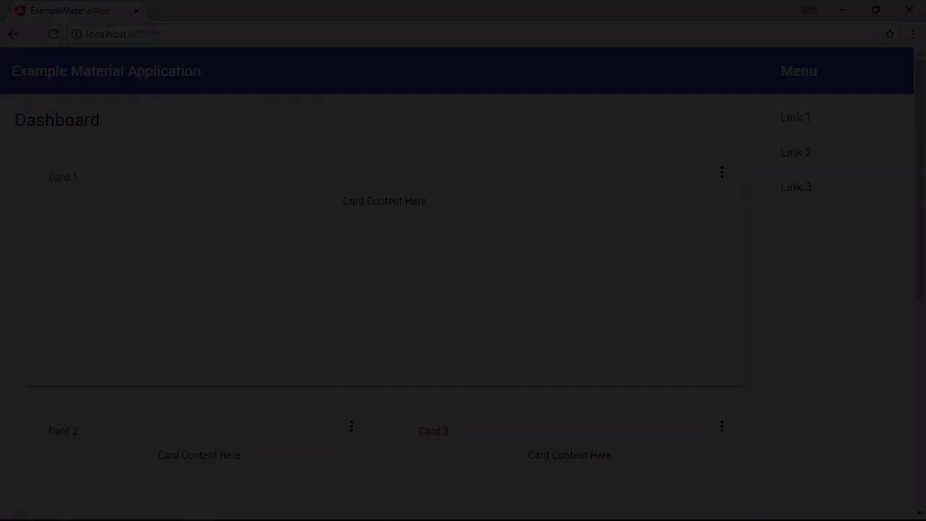
- Add gutterSize="50px" to mat-grid-list in dashboard.component.html and save
key("alt+tab")
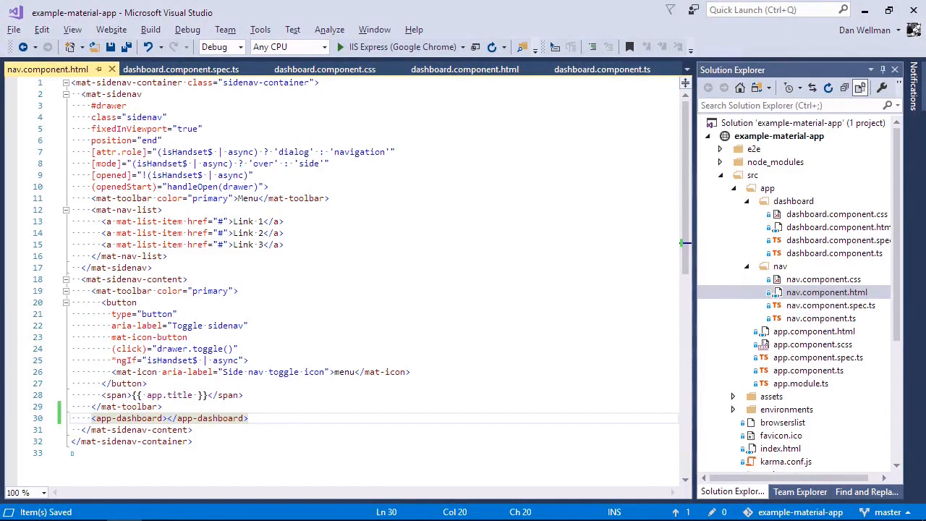
left_click(348, 68)
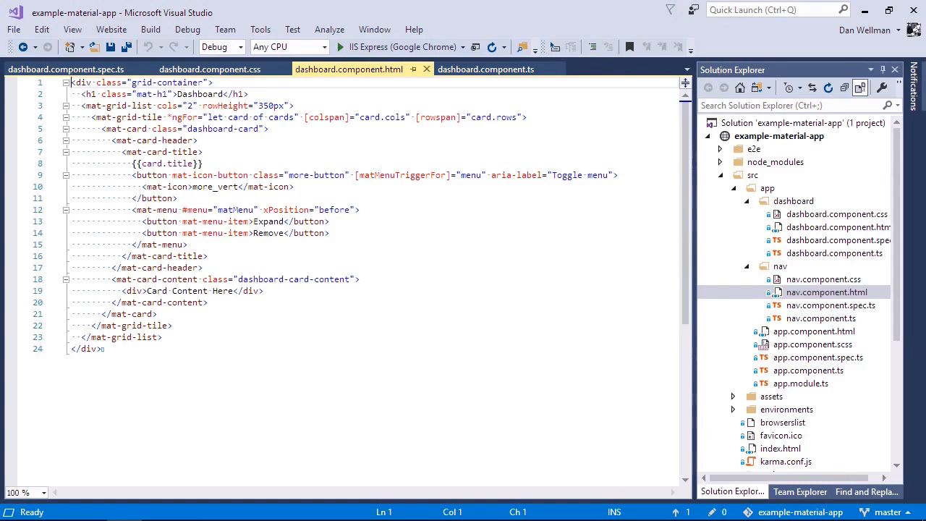
type("g")
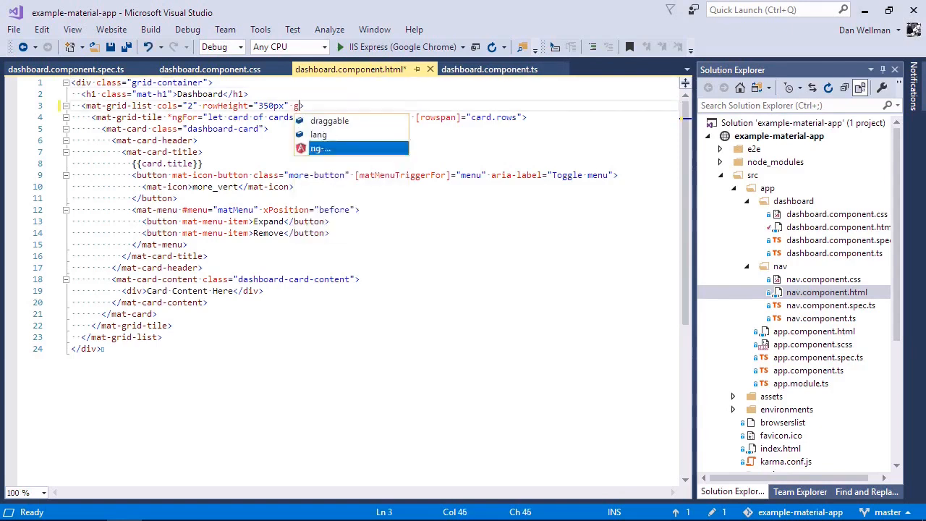
type("utterSize=\"50px\"")
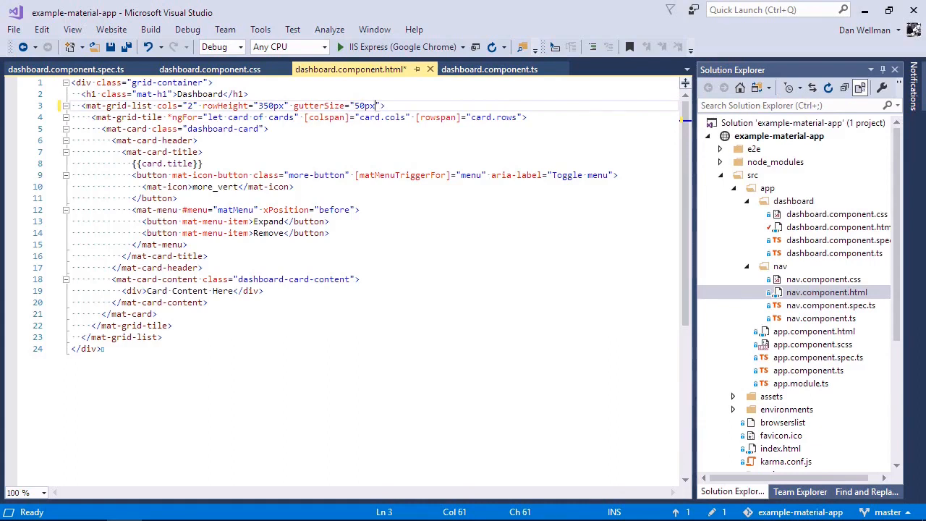
key("ctrl+s")
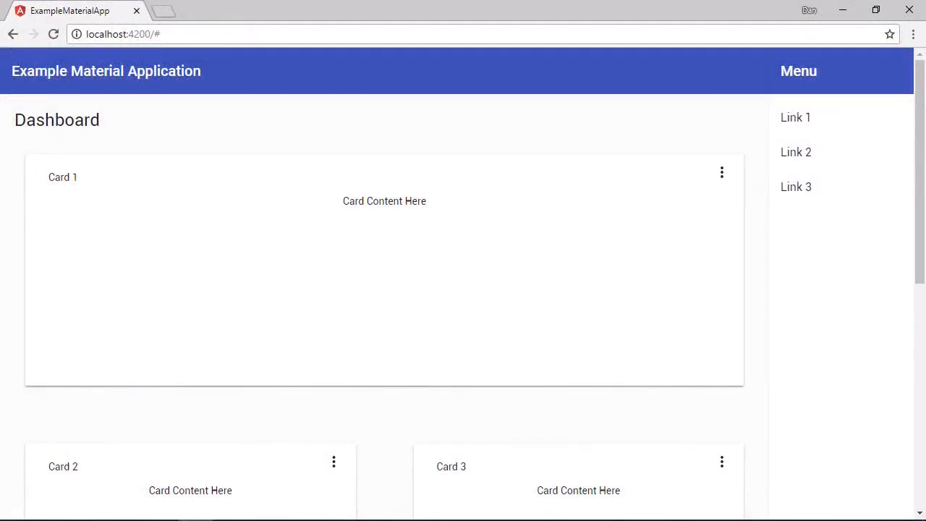
scroll("down", 3)
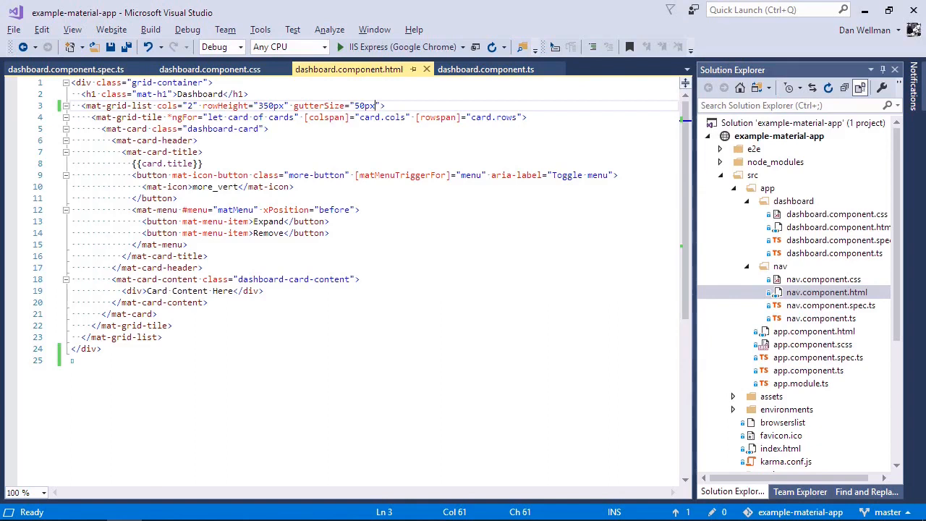
- Add a mat-card-footer with 'Card footer' and a mat-card-actions 'Ok!' button below the card content
left_click(208, 301)
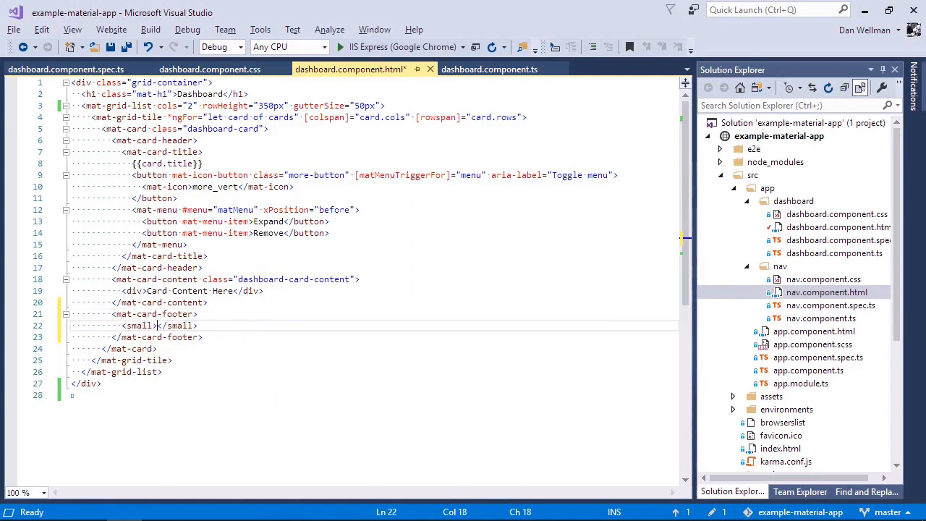
type("Card footer")
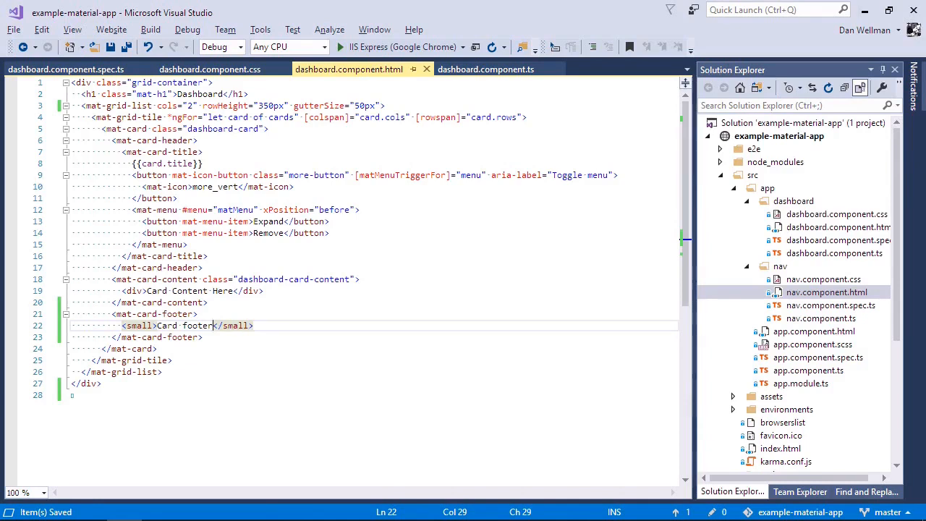
type("<mat-card-actions>")
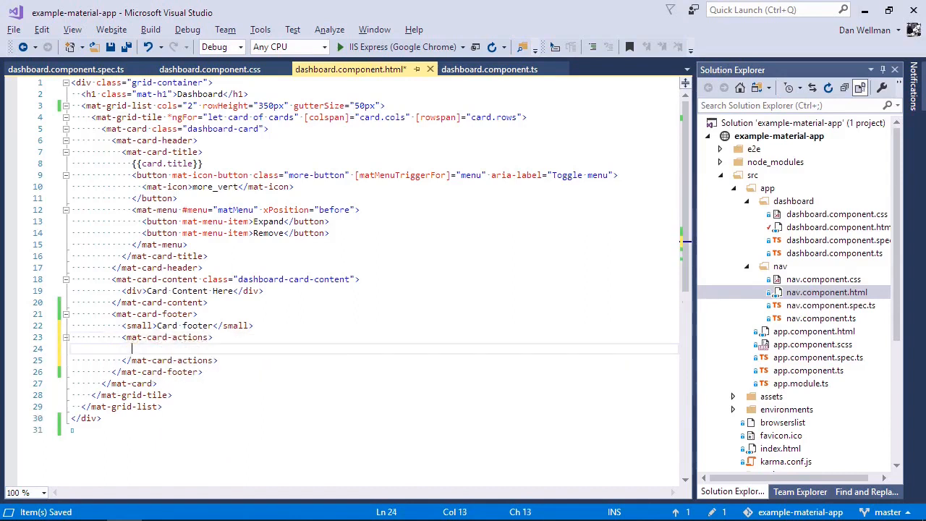
type("<button mat-button></button>")
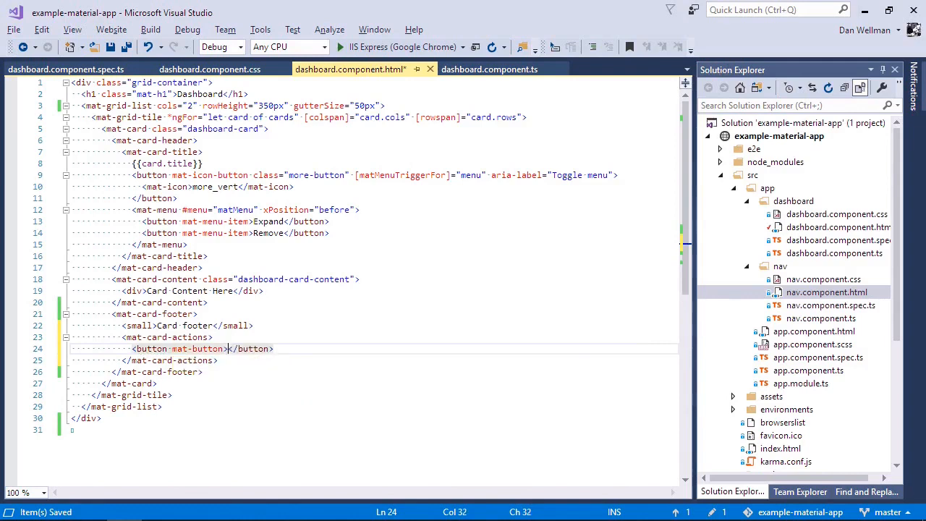
type("Ok!")
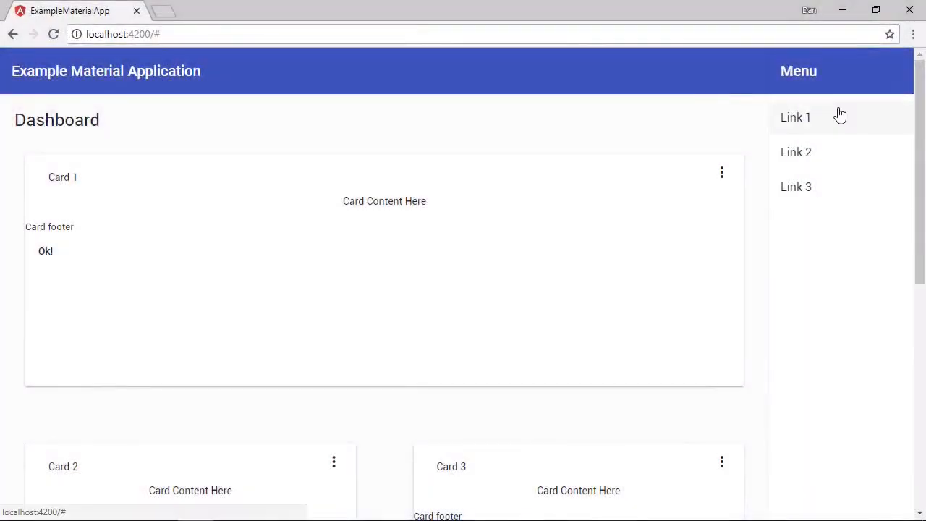
mouse_move(45, 251)
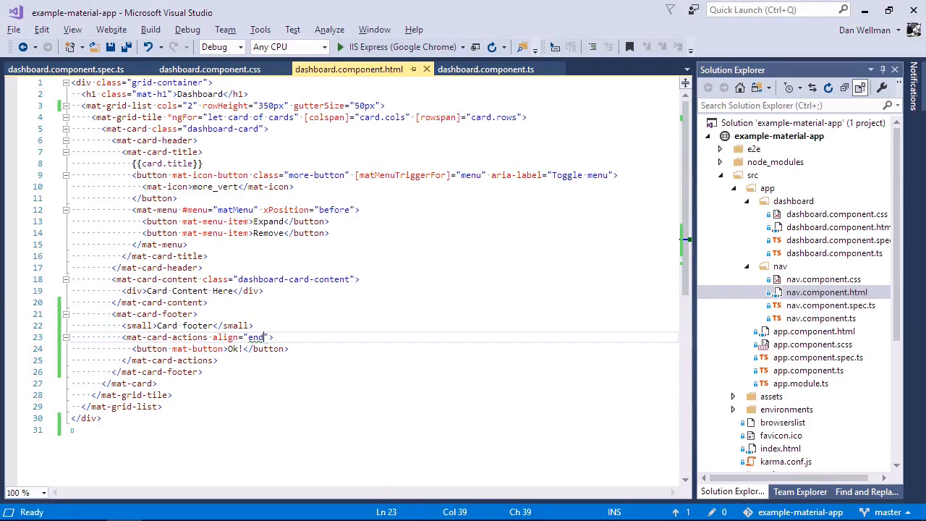
- Rename dashboard.component.css to .scss, confirm the extension change, and open the SCSS tab
left_click(836, 213)
type("s")
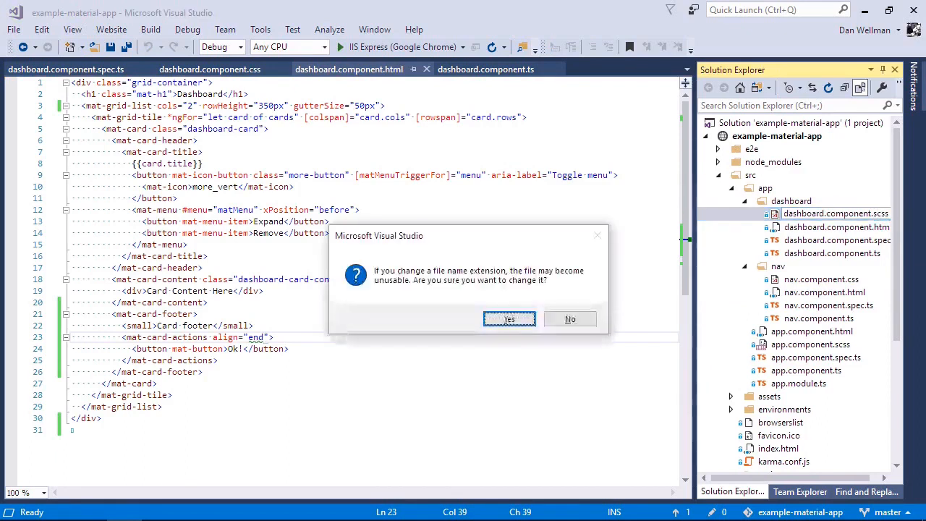
left_click(508, 319)
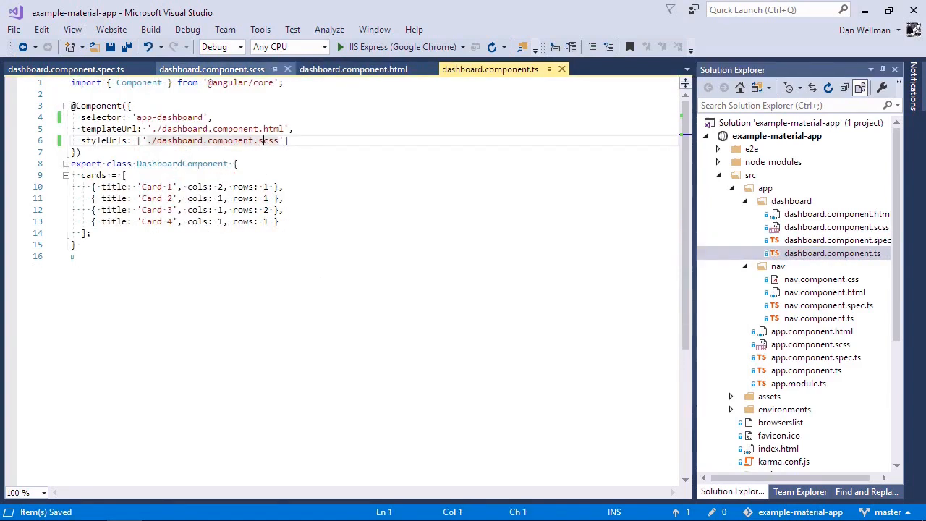
left_click(211, 68)
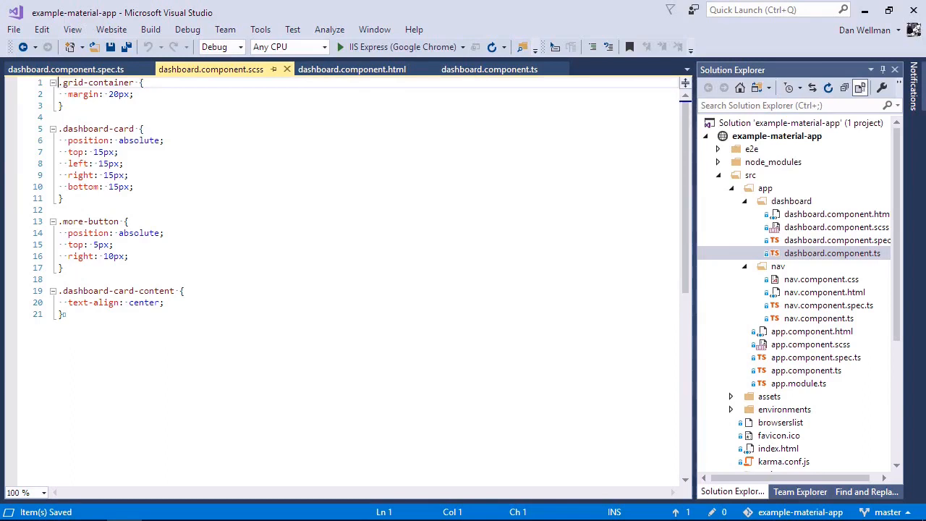
- Nest mat-card-footer (position absolute, bottom 0) and mat-card-actions (width 100%) rules in .dashboard-card
left_click(133, 186)
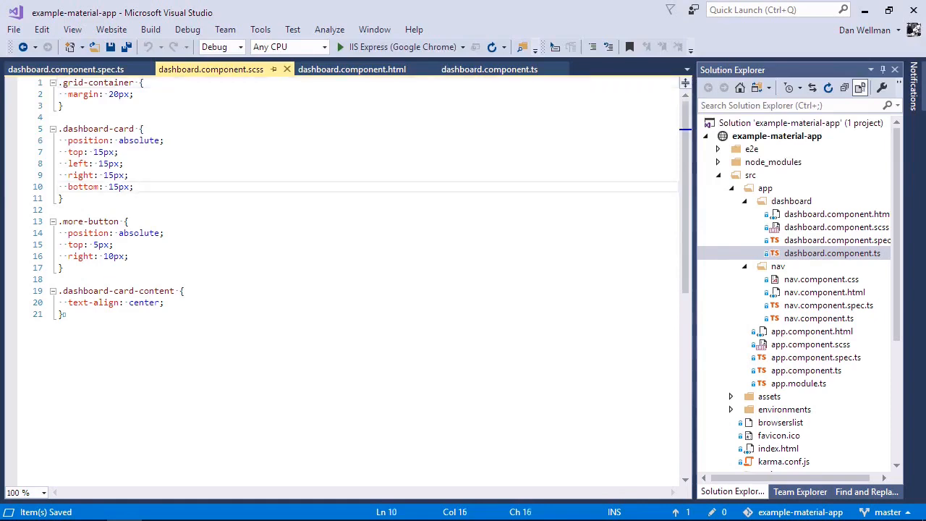
type("mat-card-footer {")
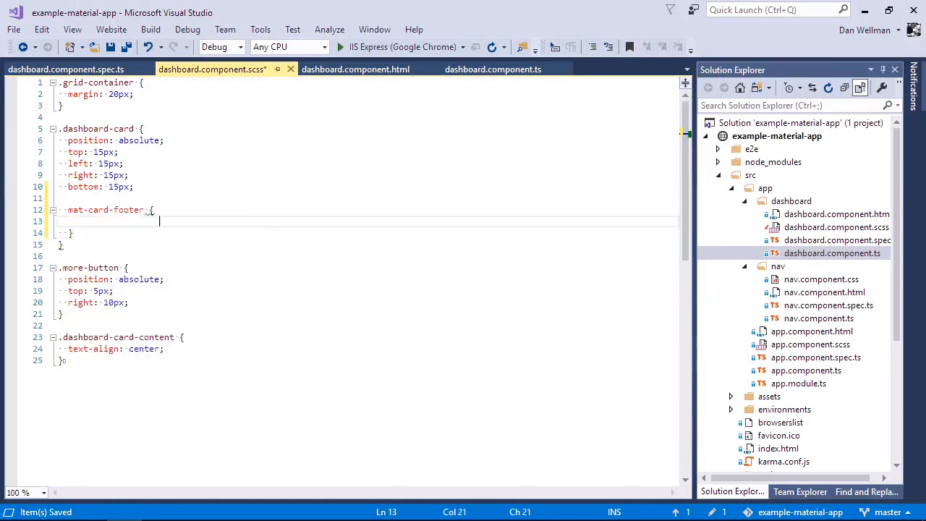
type("position: abo")
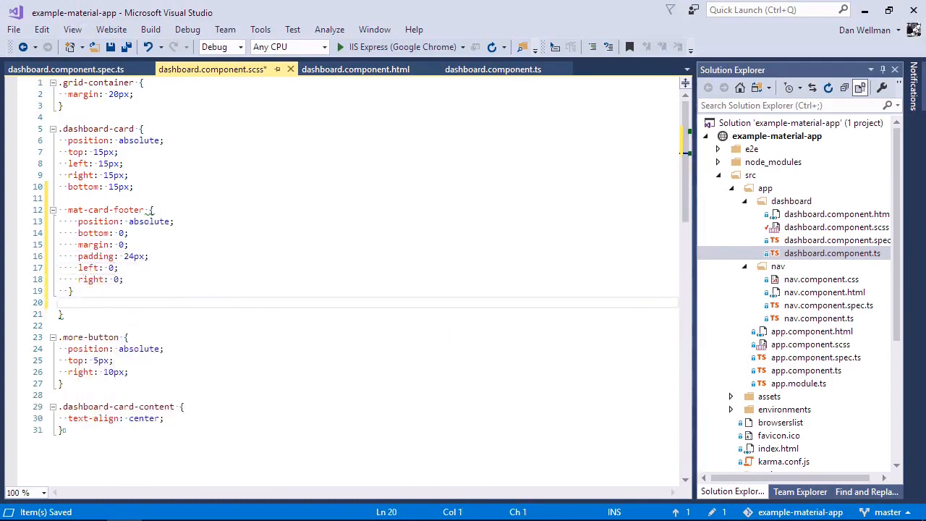
type("mat-card-actions")
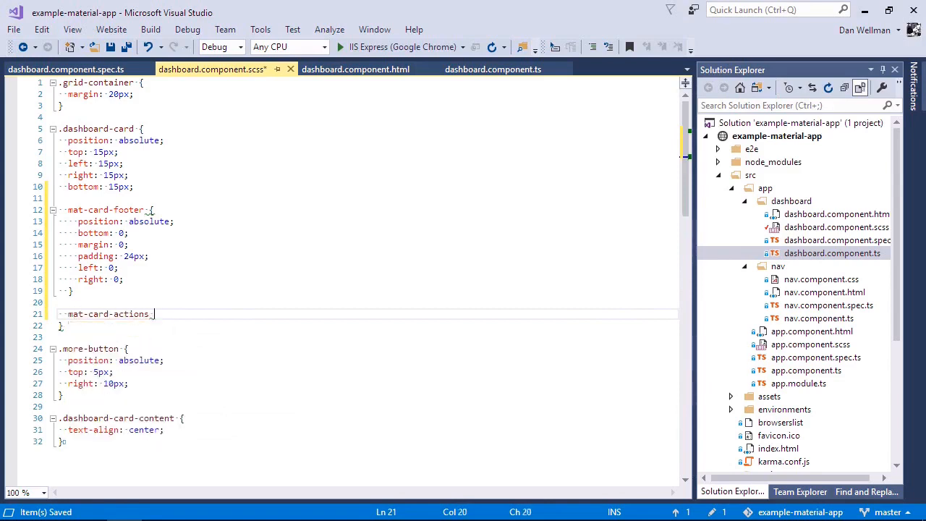
type("width: 100%;")
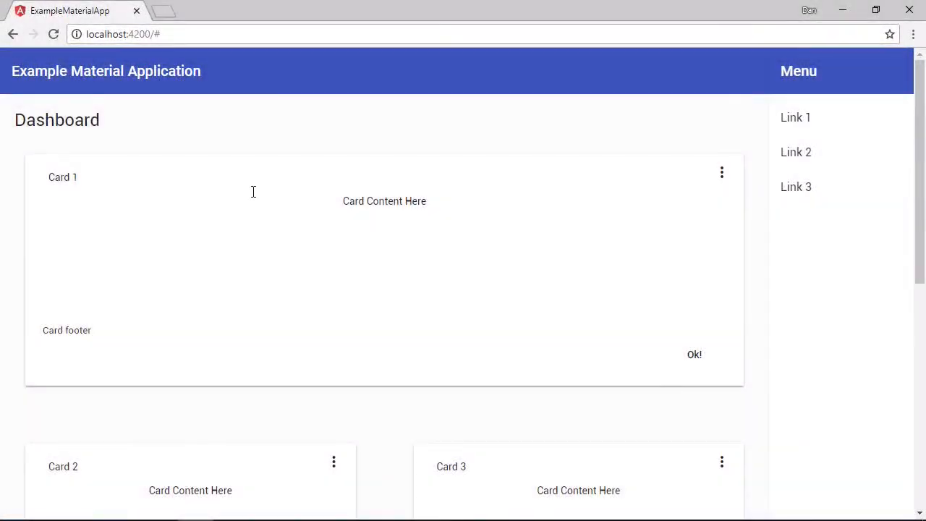
mouse_move(694, 355)
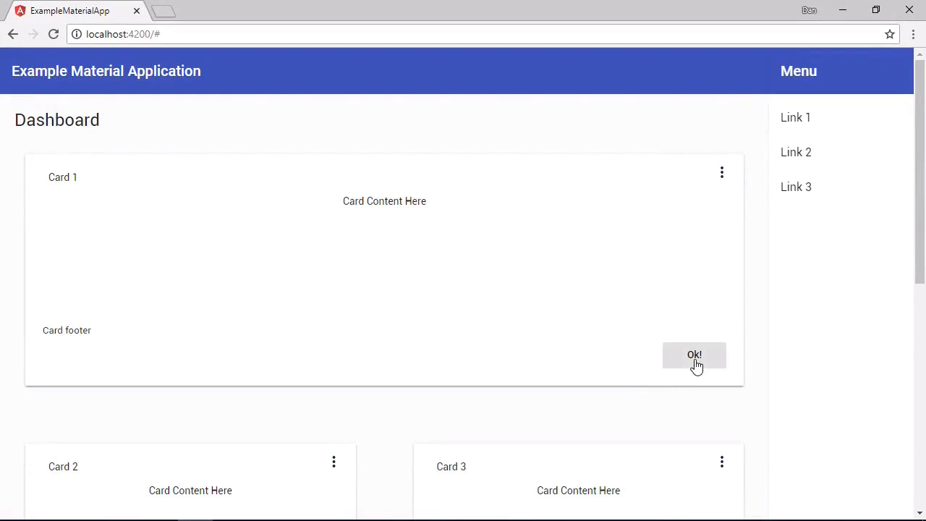
mouse_move(685, 358)
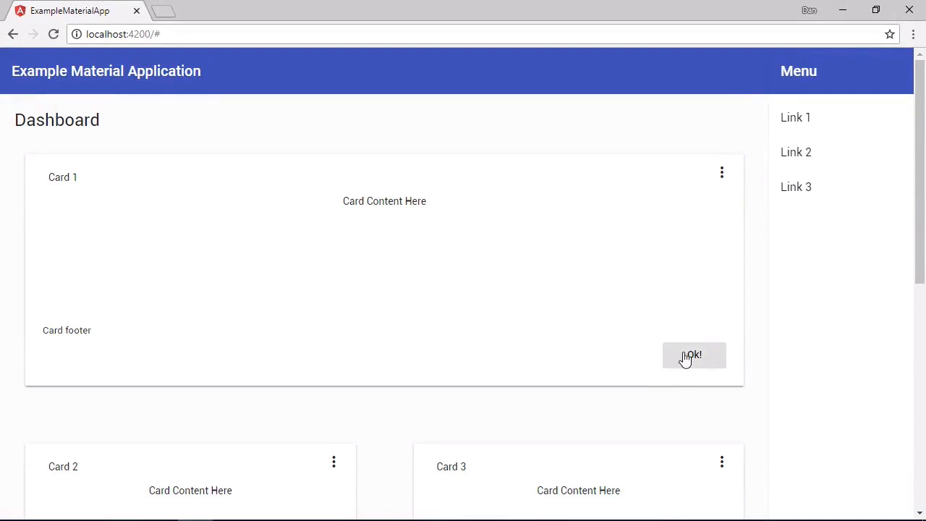
mouse_move(620, 247)
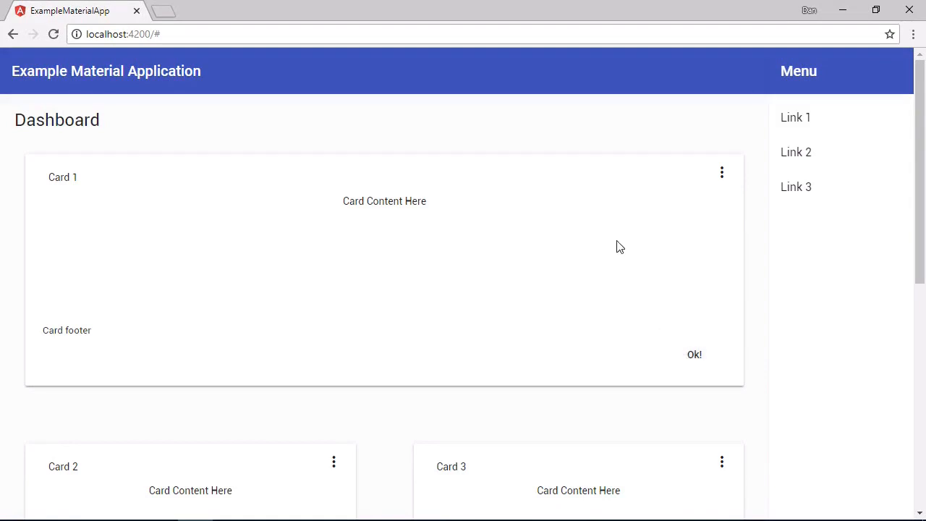